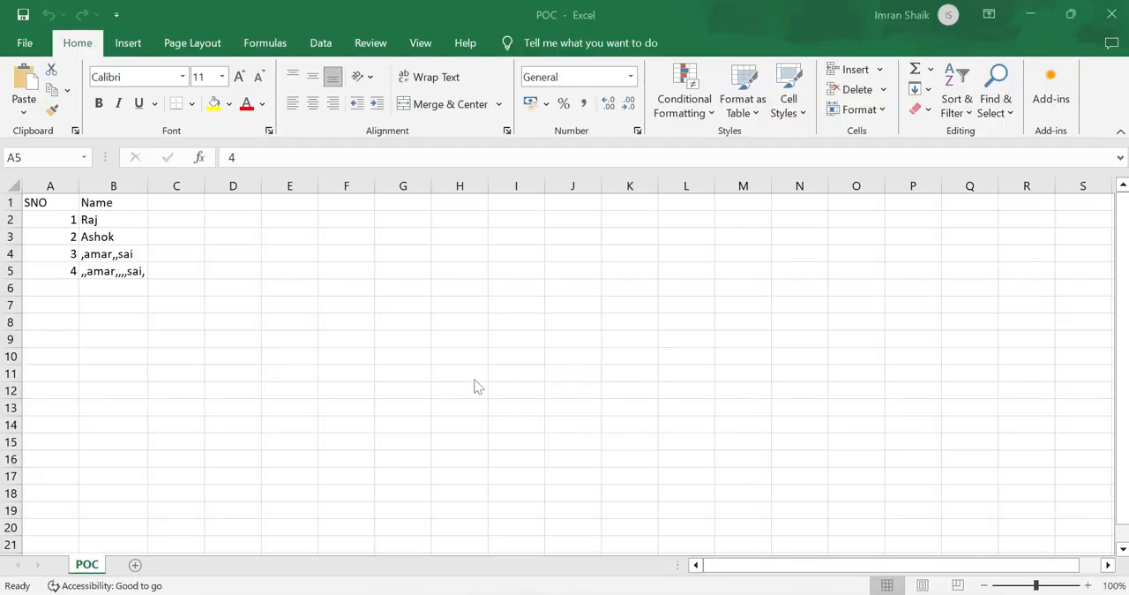
{"action": "mouse_move", "coordinate": [121, 232]}
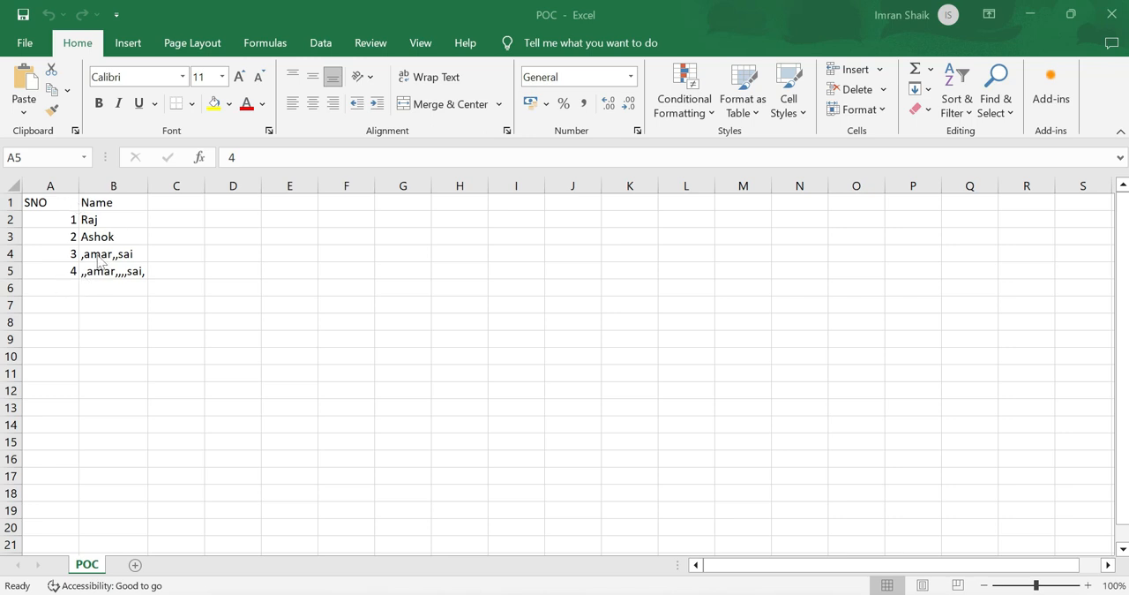
Import the POC sheet from POC.xlsx via Import data from Excel and load it
{"action": "left_click", "coordinate": [113, 254]}
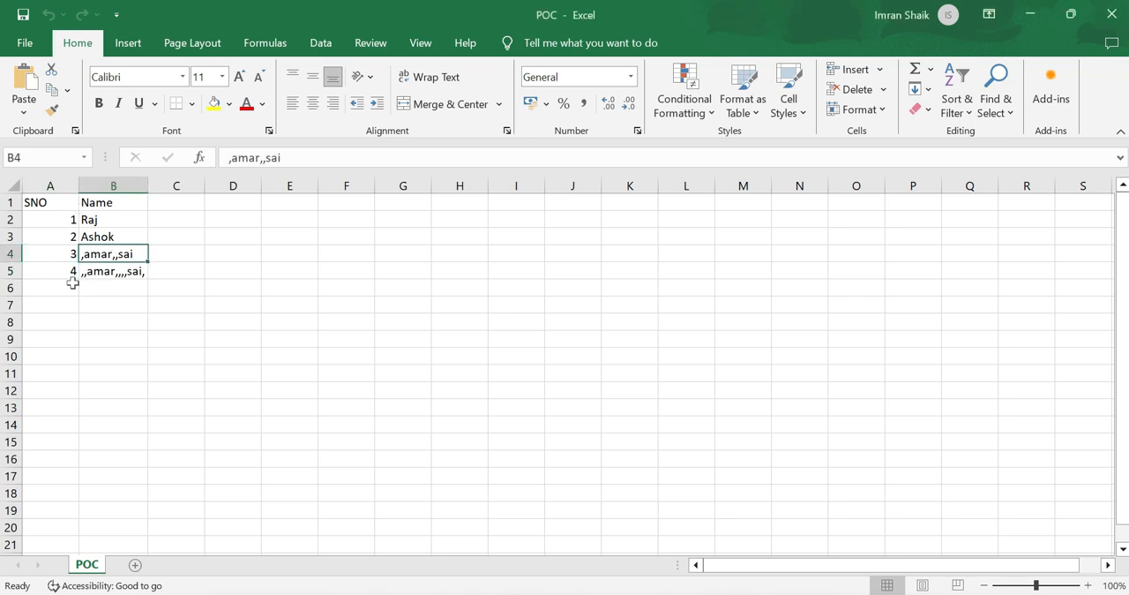
{"action": "left_click", "coordinate": [113, 270]}
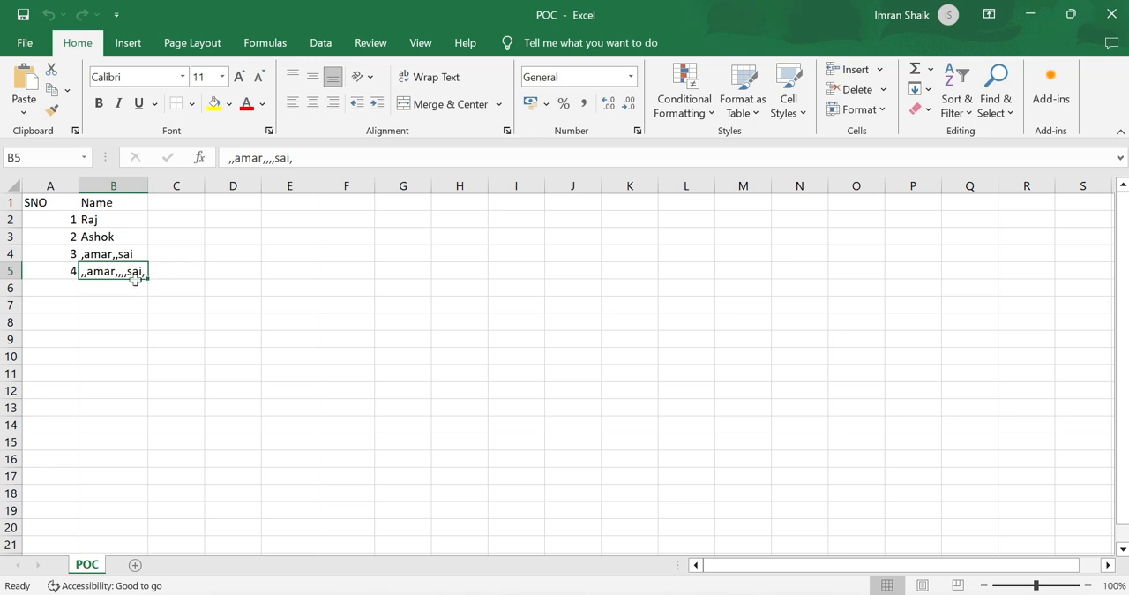
{"action": "mouse_move", "coordinate": [168, 272]}
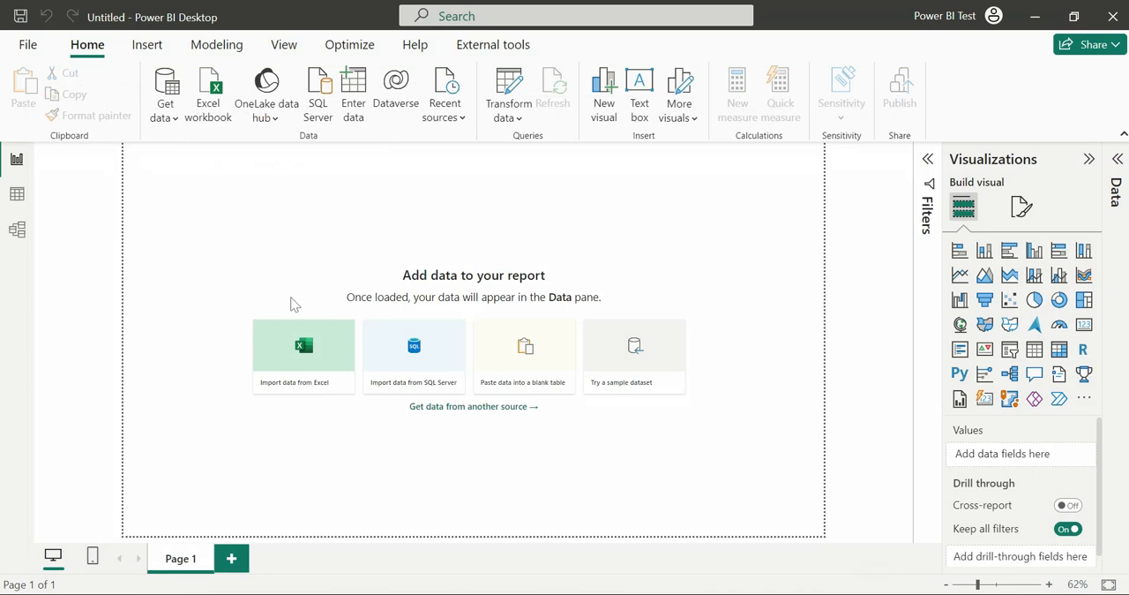
{"action": "left_click", "coordinate": [304, 353]}
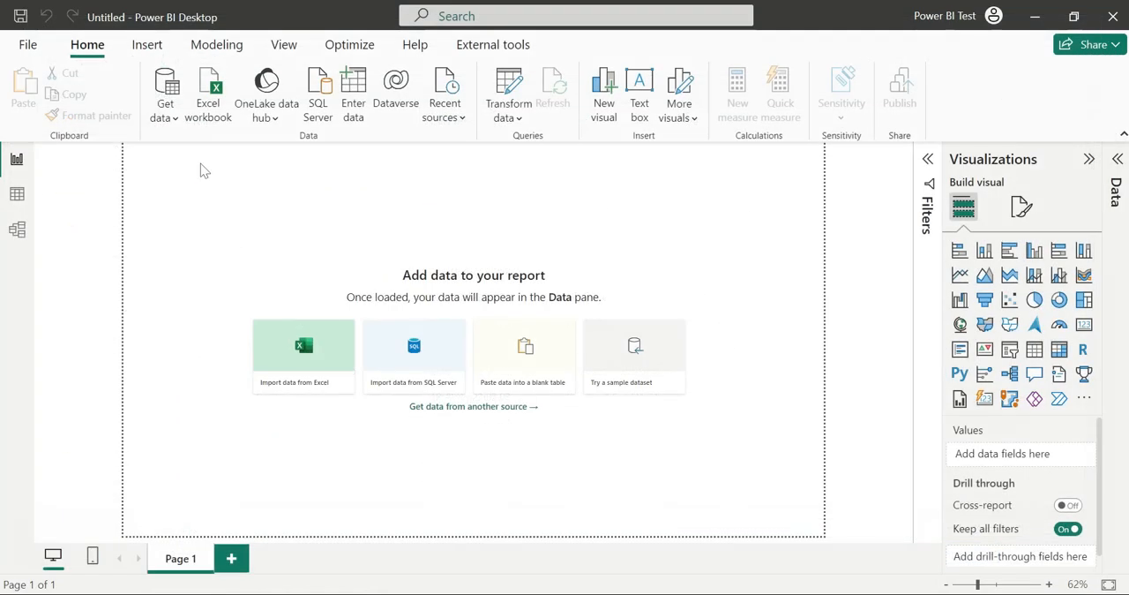
{"action": "left_click", "coordinate": [303, 353]}
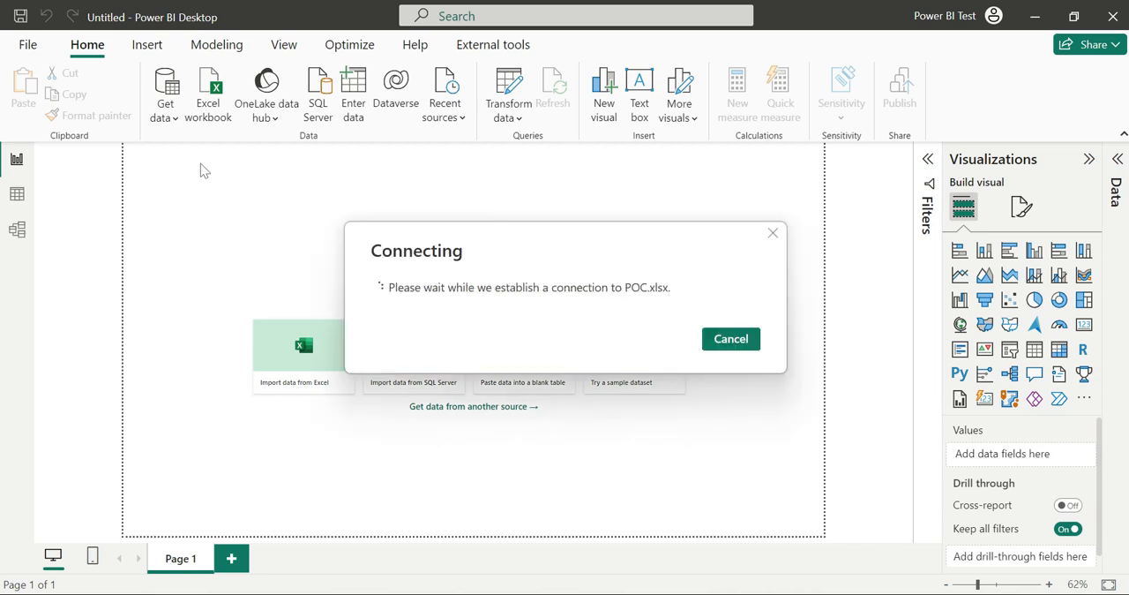
{"action": "left_click", "coordinate": [731, 339]}
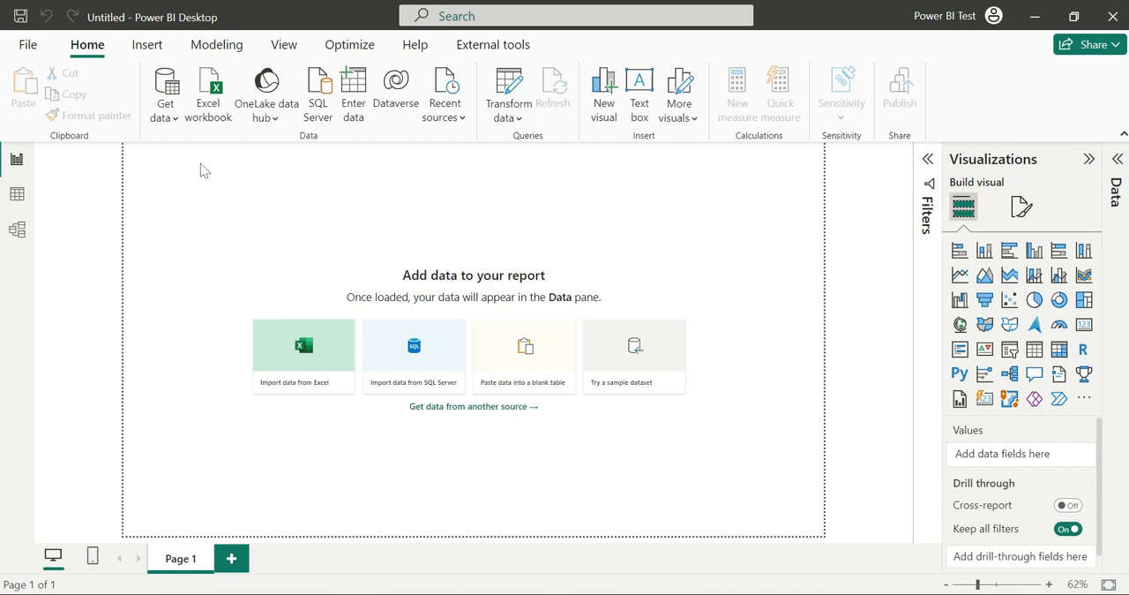
{"action": "left_click", "coordinate": [303, 356]}
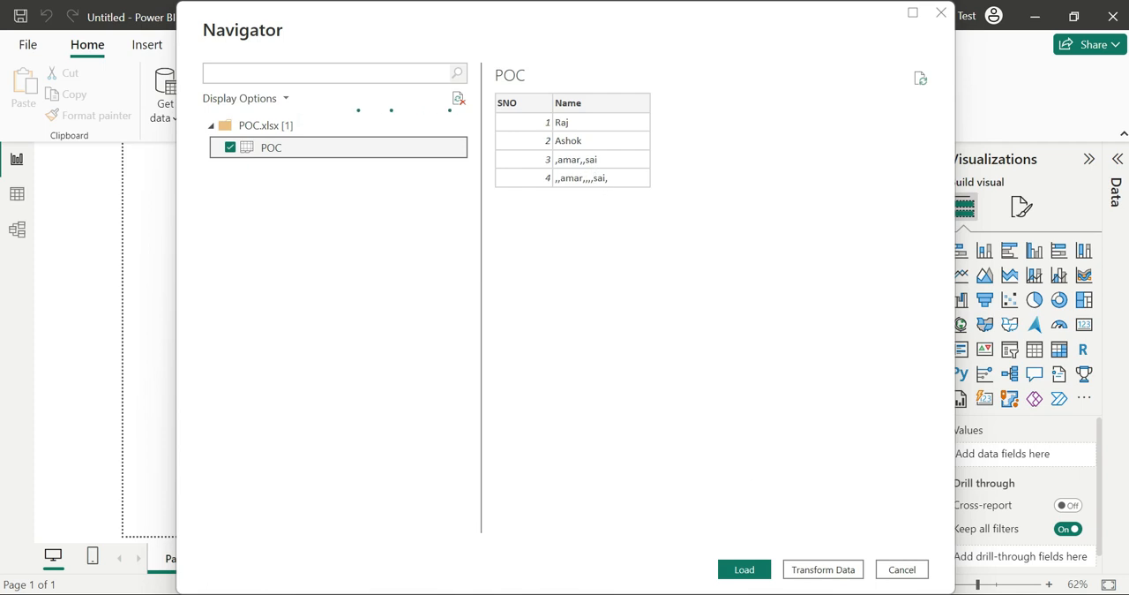
{"action": "left_click", "coordinate": [901, 568]}
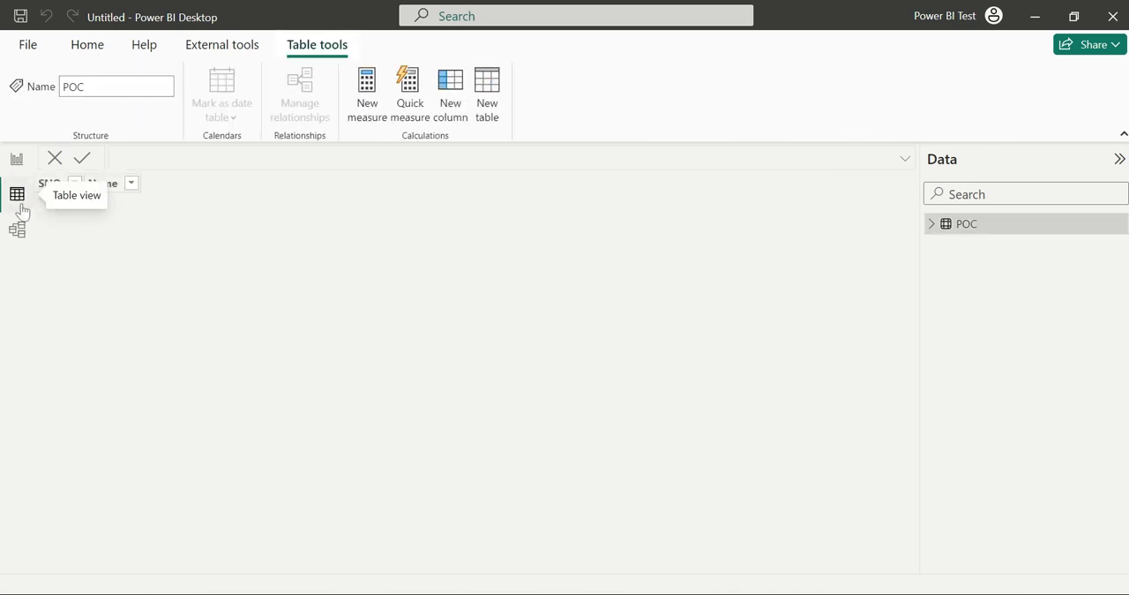
Switch to Table view to see the POC table's four rows and comma-riddled names
{"action": "left_click", "coordinate": [17, 193]}
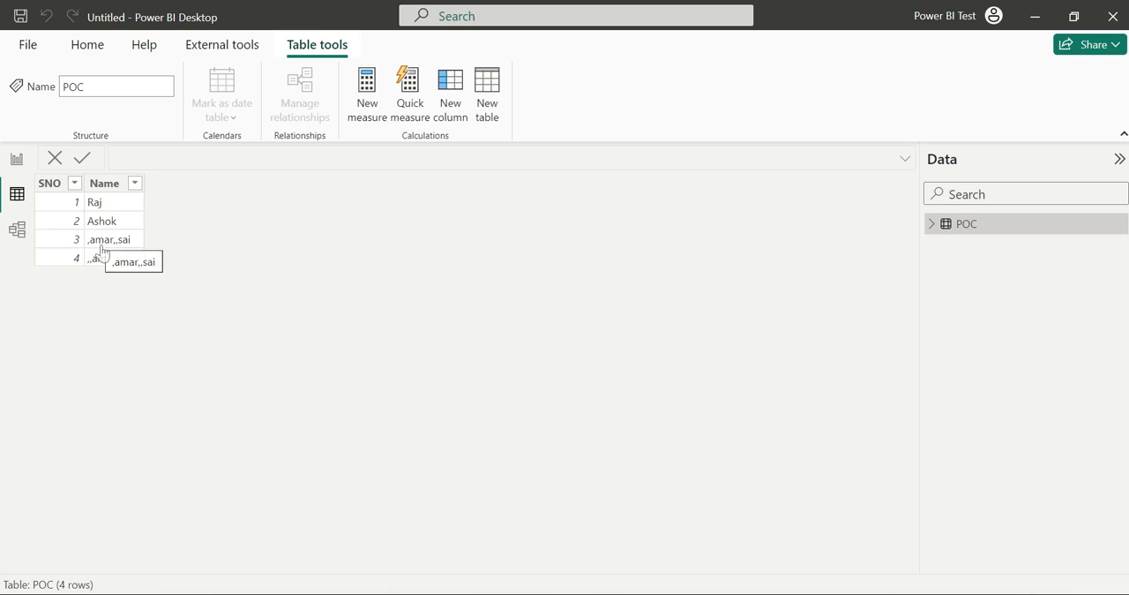
{"action": "mouse_move", "coordinate": [109, 247]}
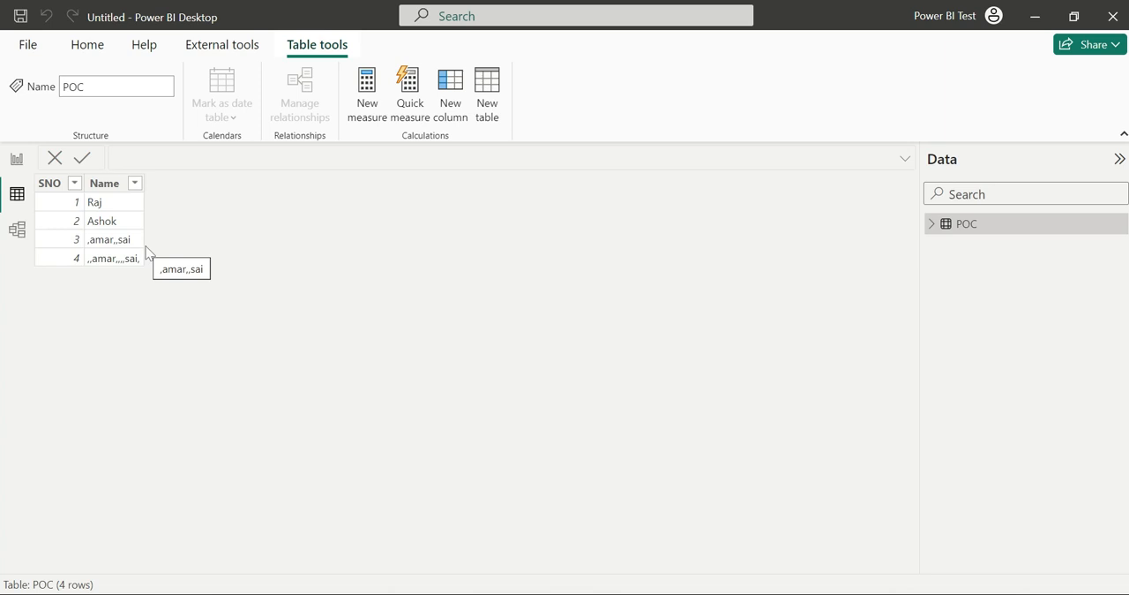
{"action": "mouse_move", "coordinate": [113, 257]}
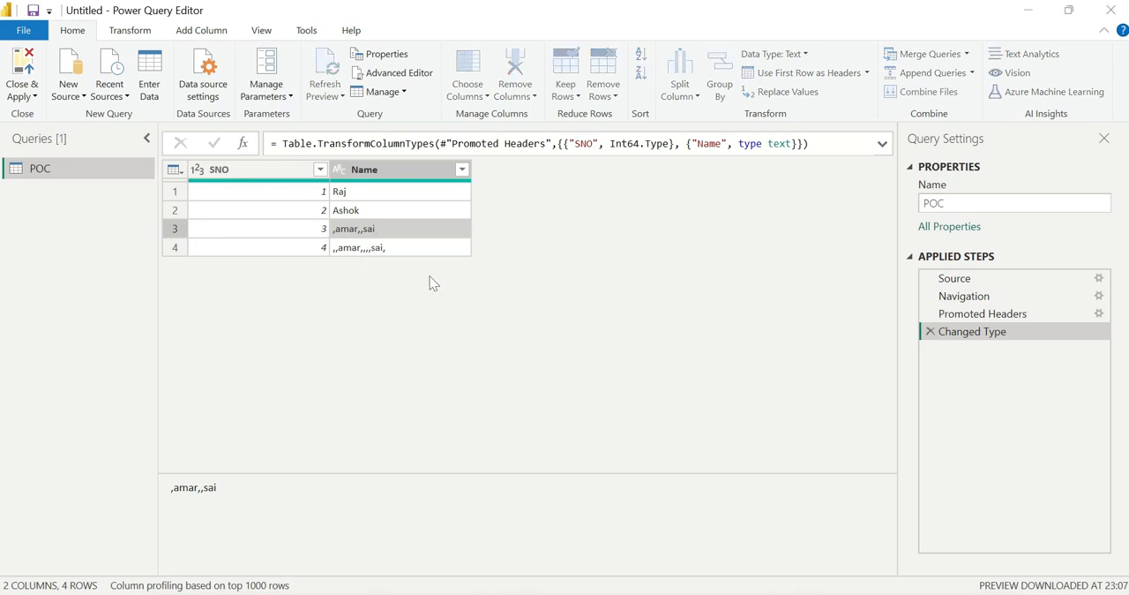
Add a Replace Values step changing Name ',amar,,sai' to 'amar,sai'
{"action": "left_click", "coordinate": [786, 91]}
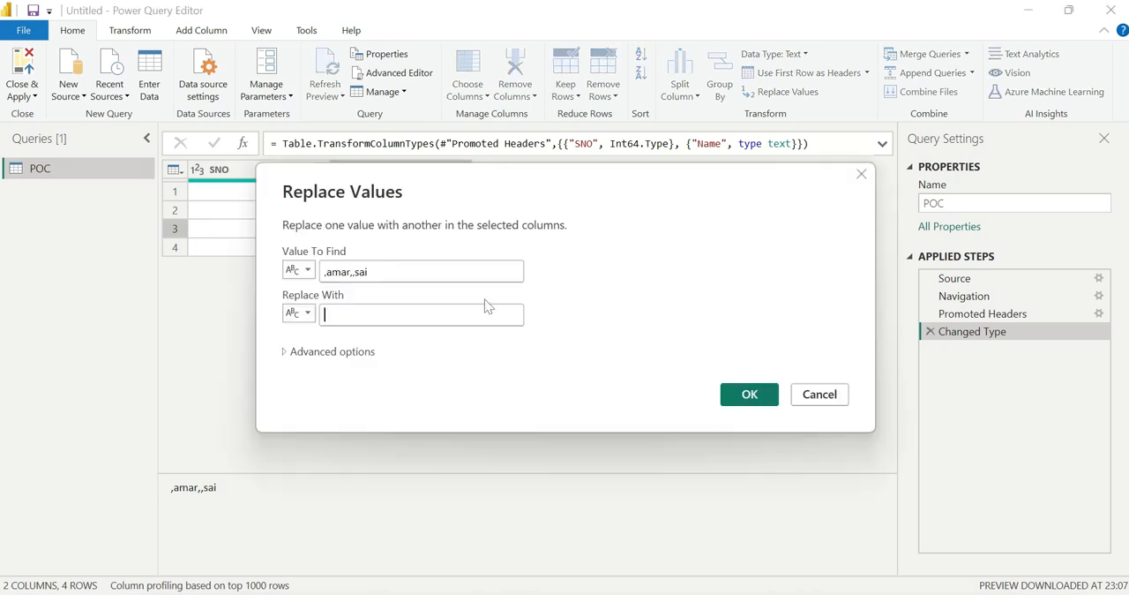
{"action": "type", "text": "a"}
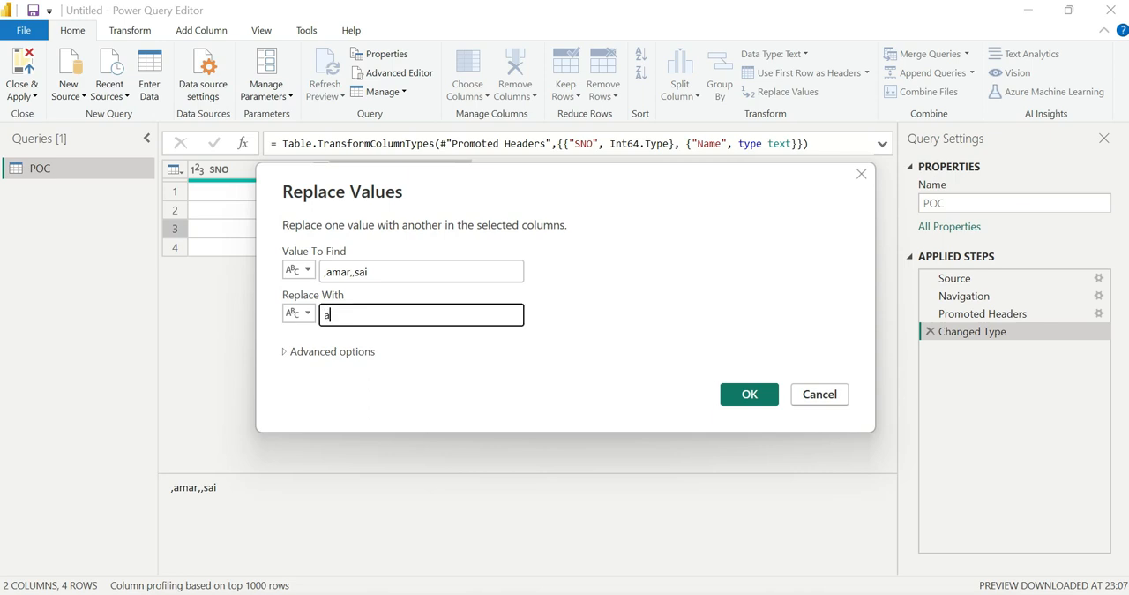
{"action": "type", "text": "mar,sai"}
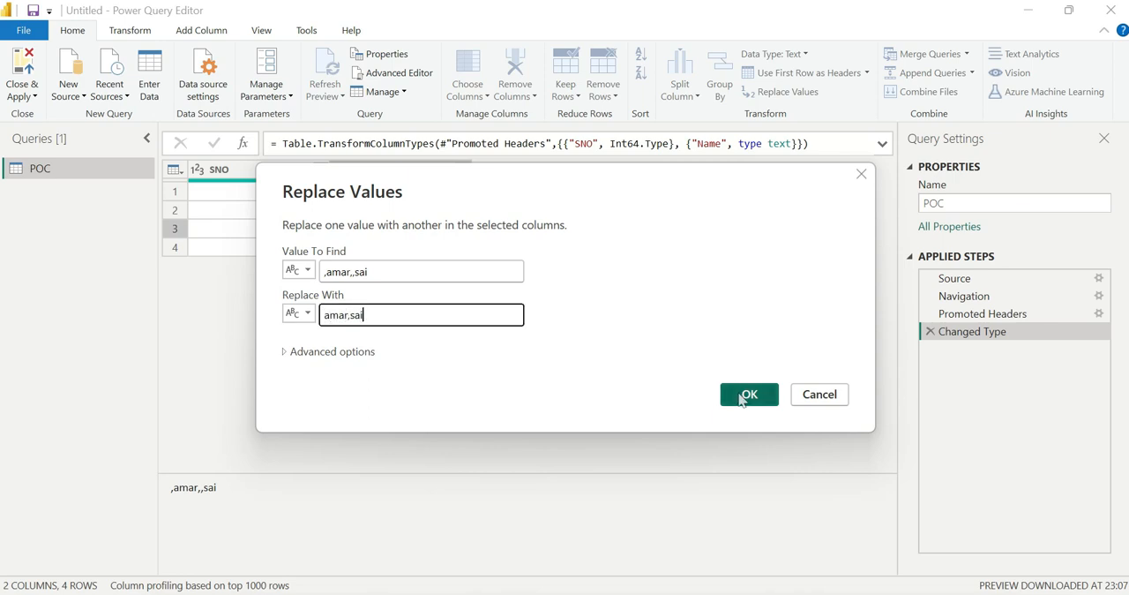
{"action": "left_click", "coordinate": [749, 395]}
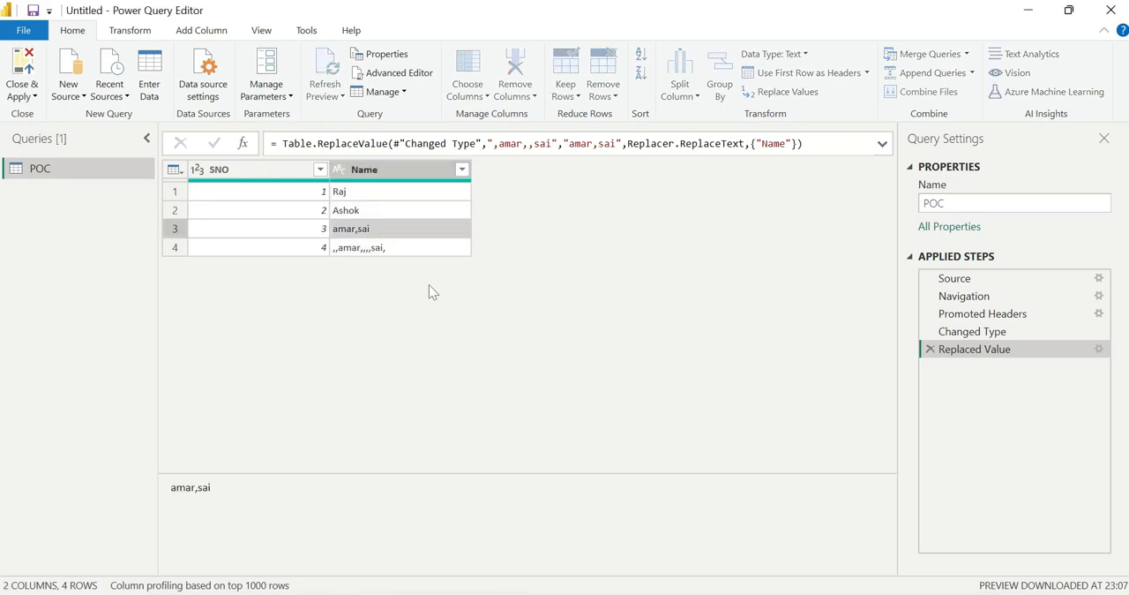
Replace the Name value 'amar,sai' with 'amar, sai,'
{"action": "left_click", "coordinate": [786, 92]}
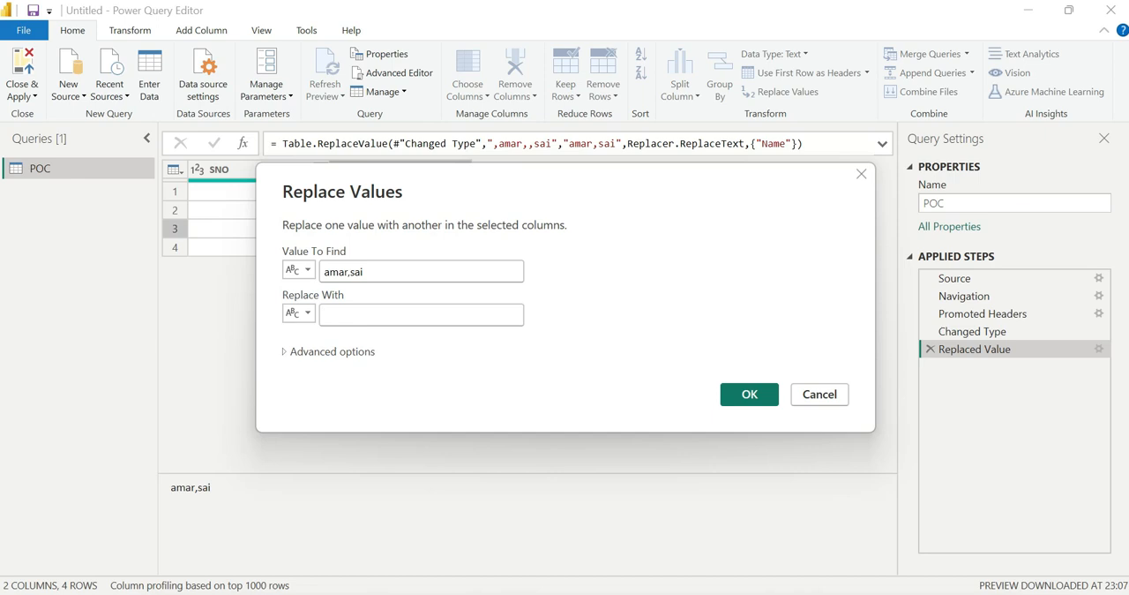
{"action": "type", "text": "amar, sai,"}
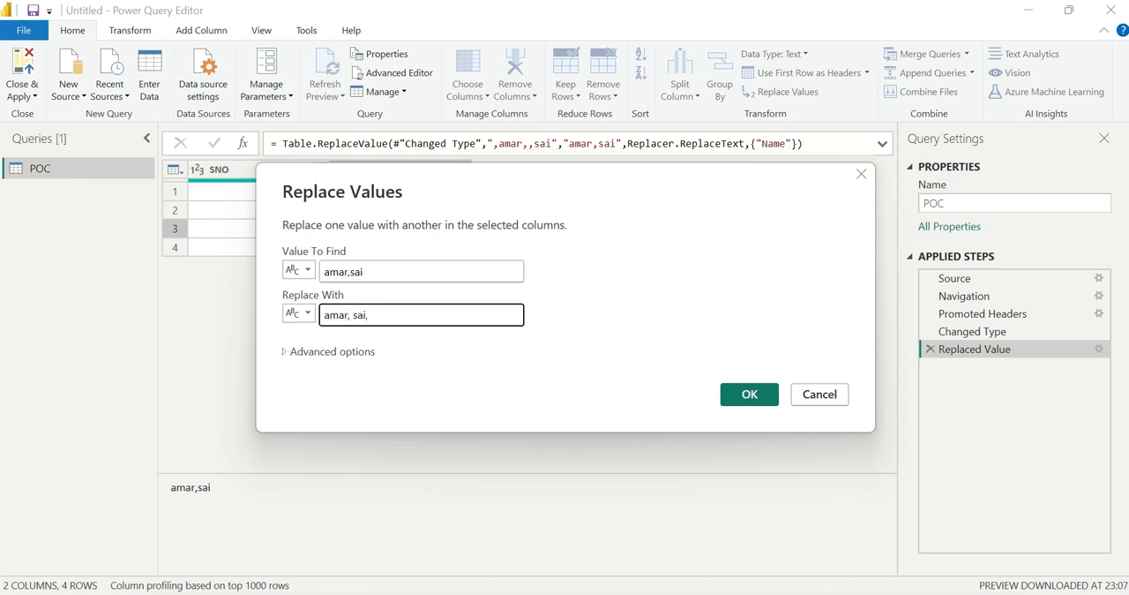
{"action": "left_click", "coordinate": [749, 394]}
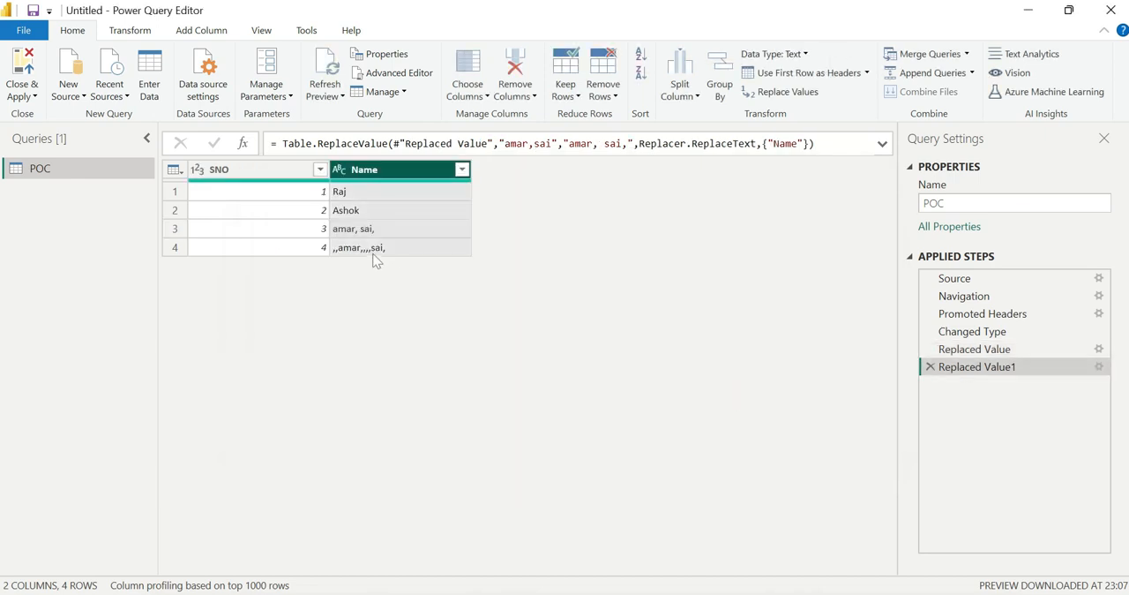
Replace row 4's name ',,amar,,,sai,' with 'amar,sai'
{"action": "right_click", "coordinate": [357, 247]}
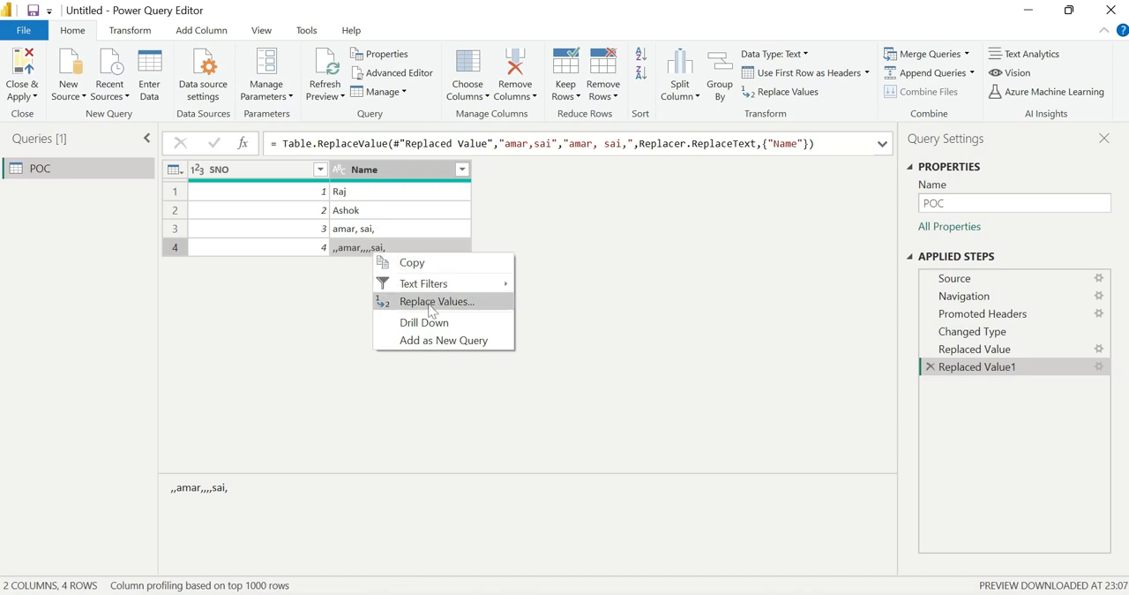
{"action": "left_click", "coordinate": [436, 301]}
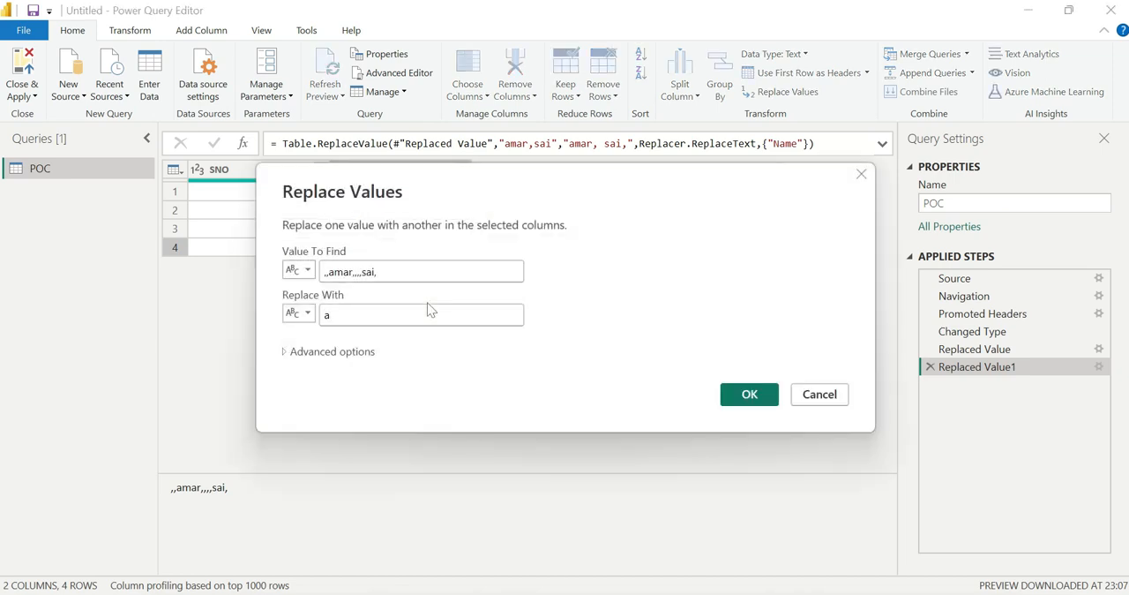
{"action": "type", "text": "amar,sai"}
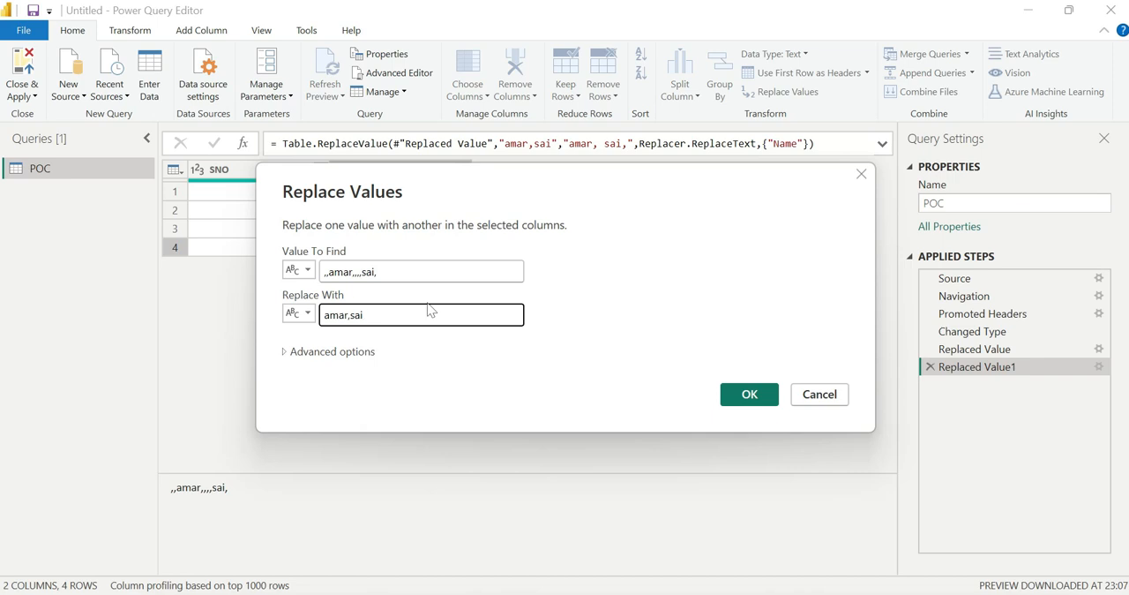
{"action": "left_click", "coordinate": [749, 394]}
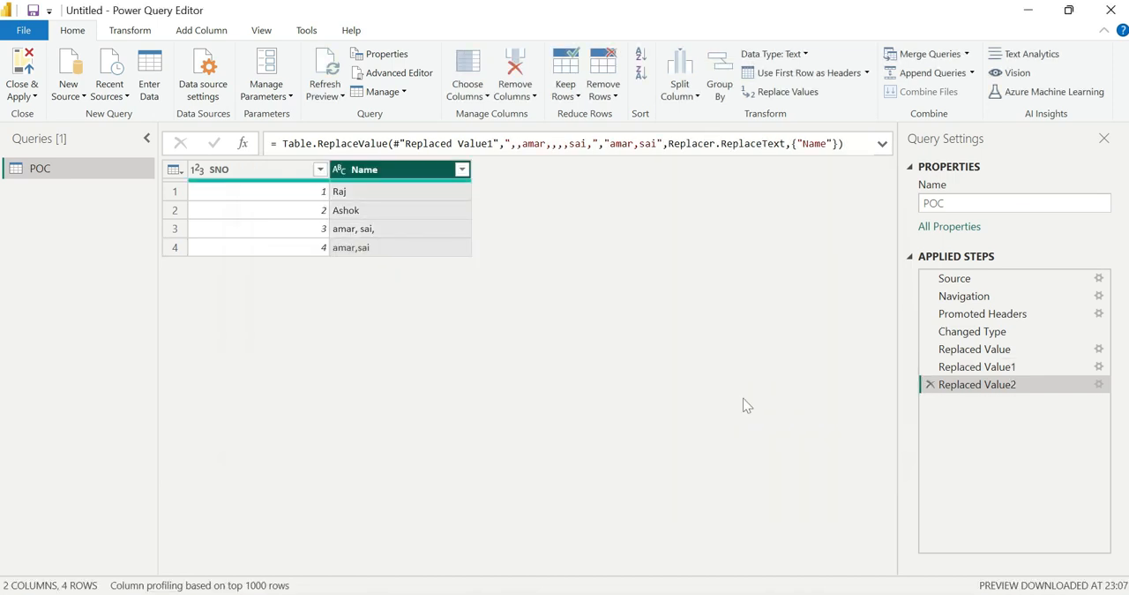
{"action": "mouse_move", "coordinate": [629, 560]}
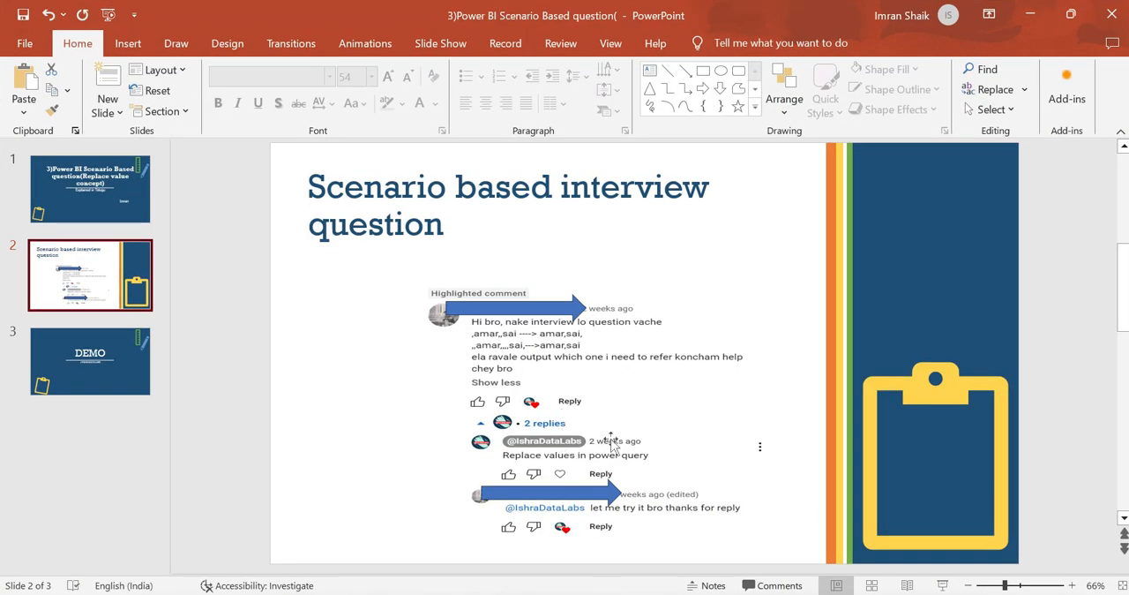
{"action": "mouse_move", "coordinate": [581, 366]}
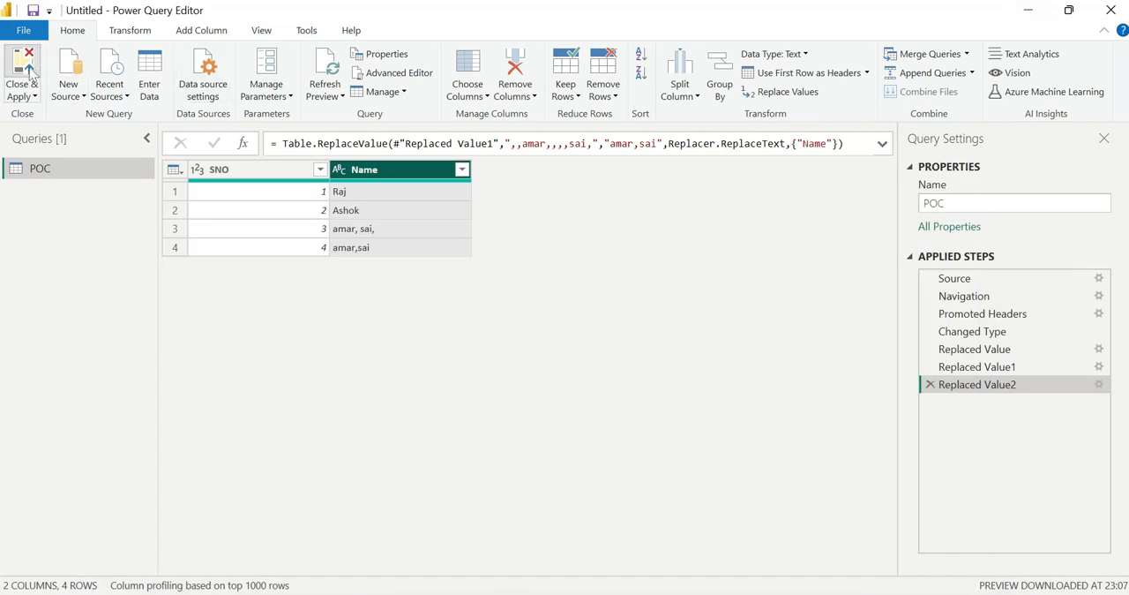
Close the Power Query Editor and apply the pending replacement steps to the model
{"action": "left_click", "coordinate": [21, 72]}
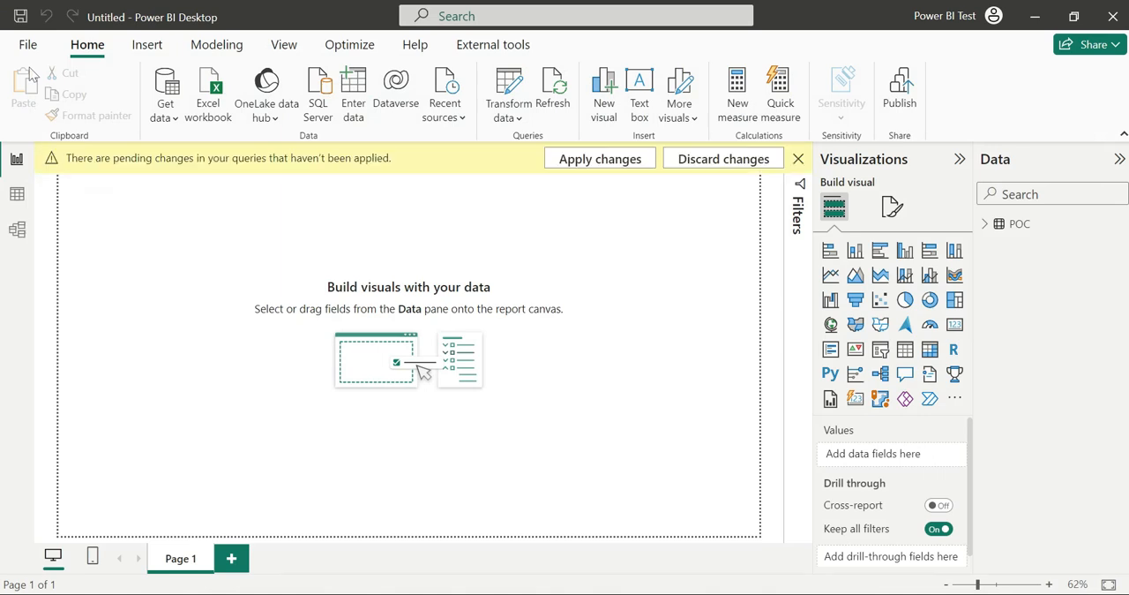
{"action": "left_click", "coordinate": [599, 158]}
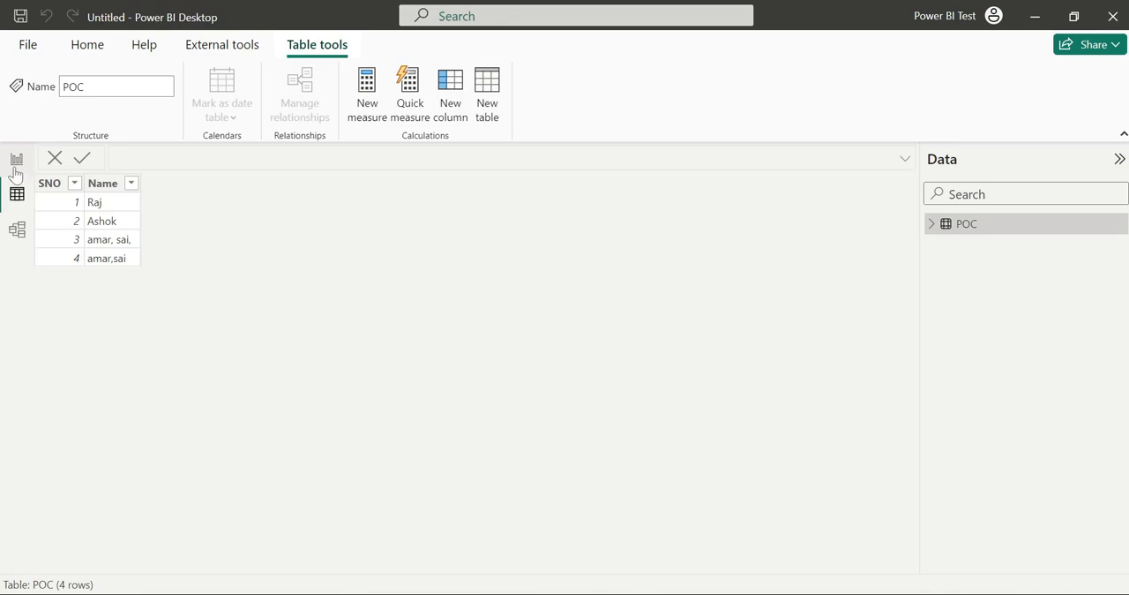
{"action": "mouse_move", "coordinate": [16, 191]}
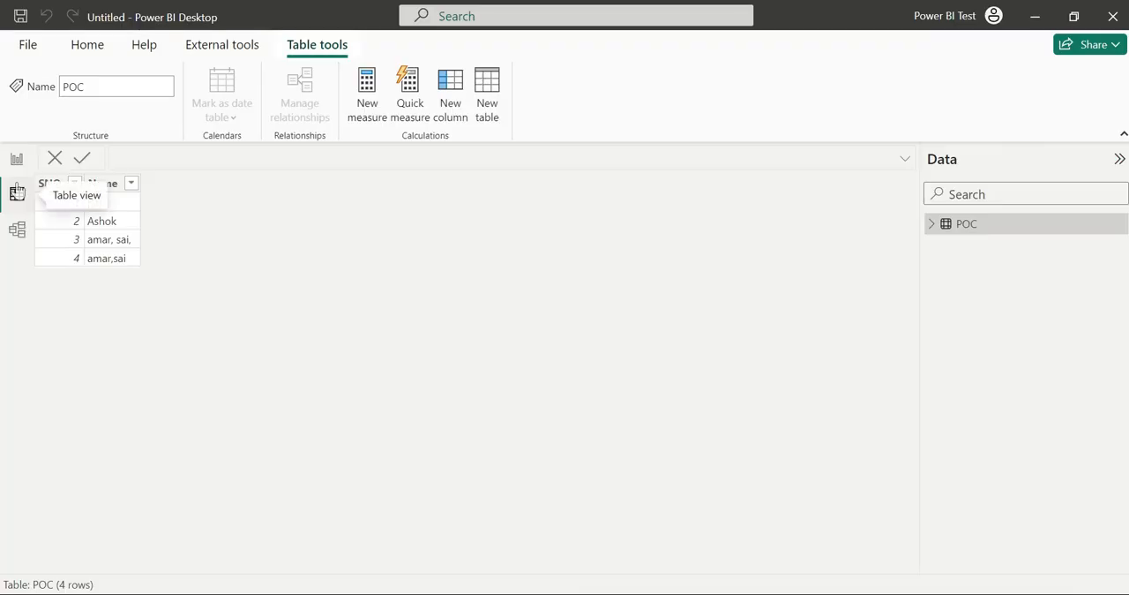